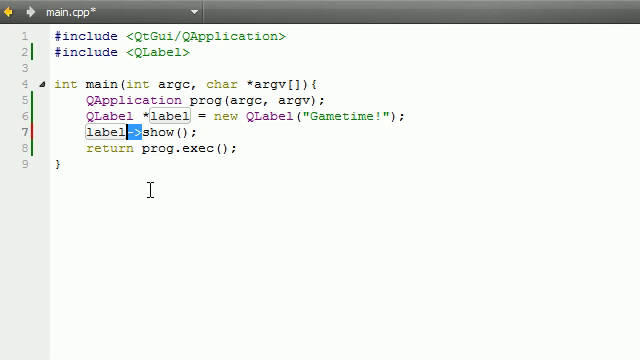
Add two blank lines below main's closing brace, deleting a stray dot.
{"action": "double_click", "coordinate": [157, 132]}
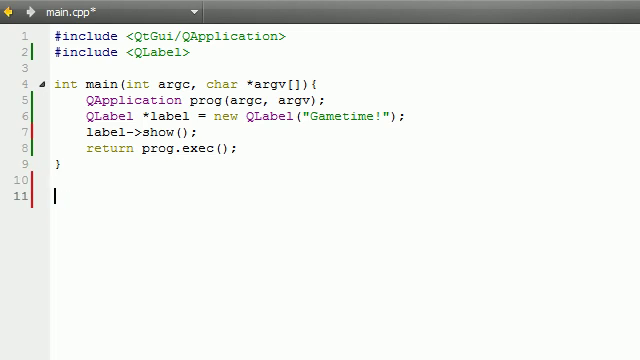
{"action": "type", "text": "."}
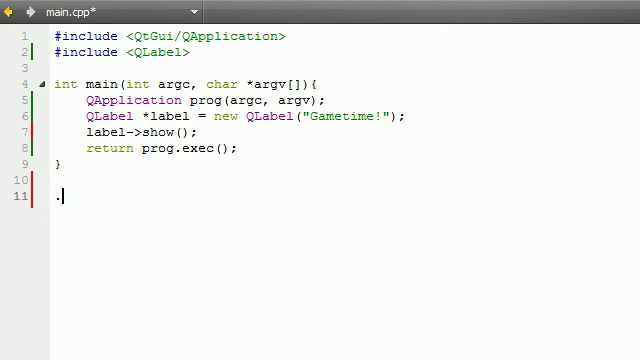
{"action": "key", "text": "Backspace"}
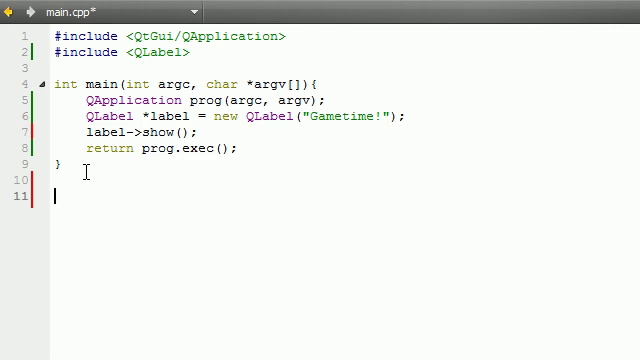
Type the scratch line a::b below main and start a new line.
{"action": "type", "text": "a::"}
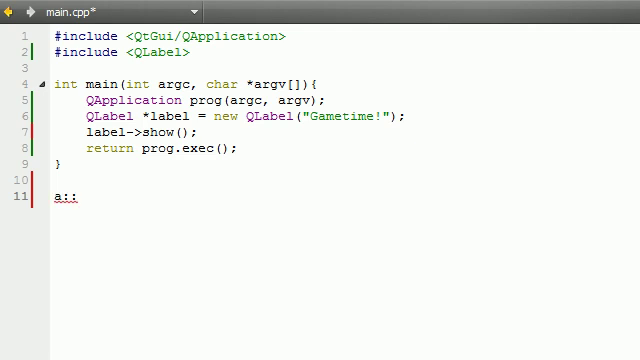
{"action": "type", "text": "b"}
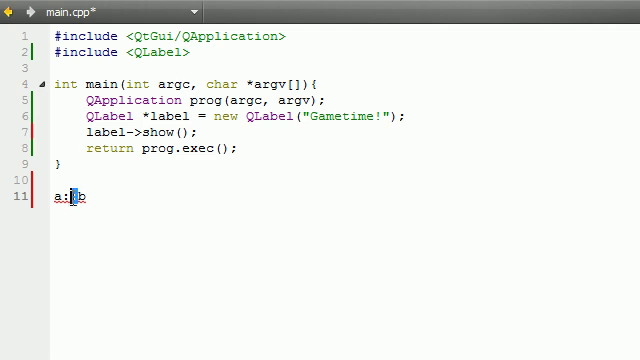
{"action": "type", "text": ":"}
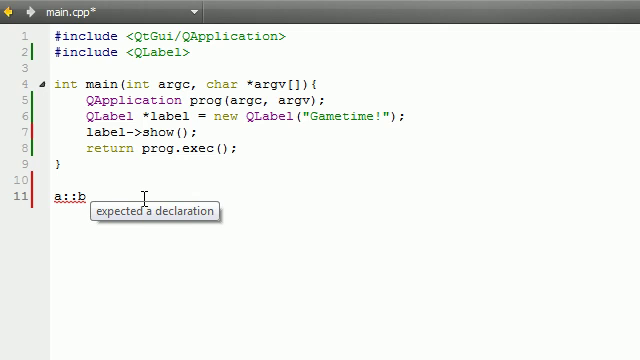
{"action": "double_click", "coordinate": [68, 196]}
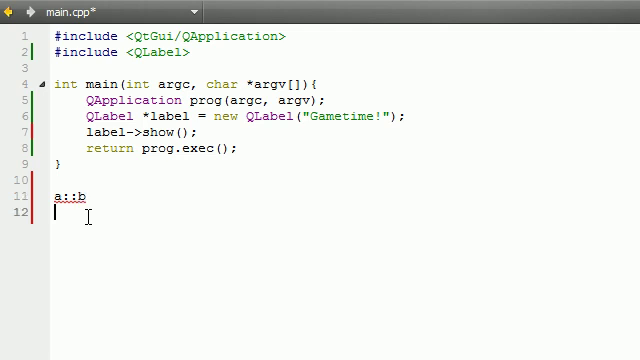
Add tuna::b and bacon::b lines, then select and delete all three scratch lines.
{"action": "type", "text": "tuna"}
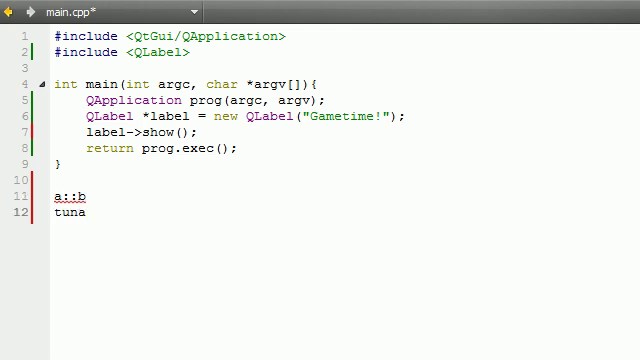
{"action": "type", "text": "::b"}
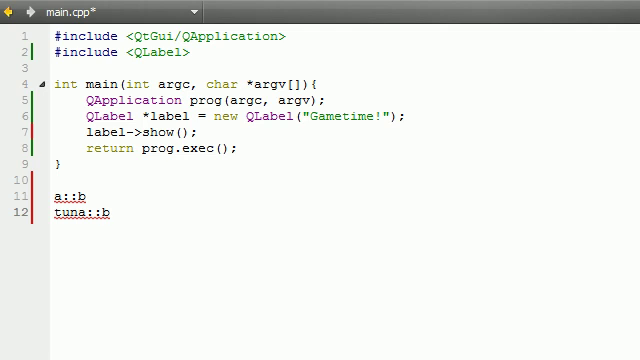
{"action": "type", "text": "bacon::b"}
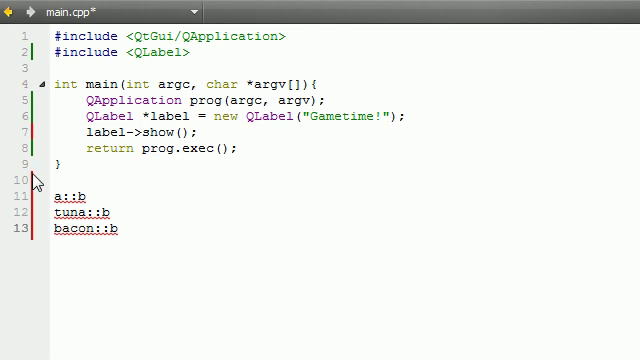
{"action": "double_click", "coordinate": [62, 196]}
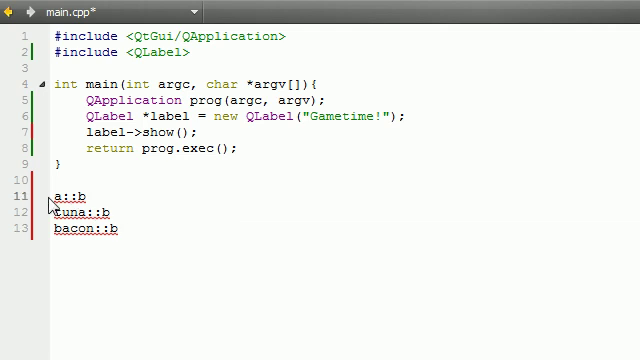
{"action": "double_click", "coordinate": [66, 213]}
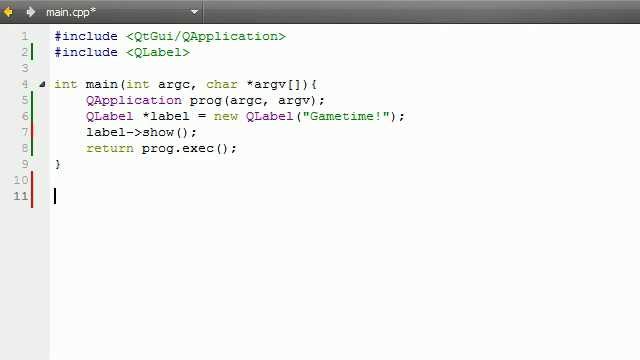
{"action": "type", "text": "a."}
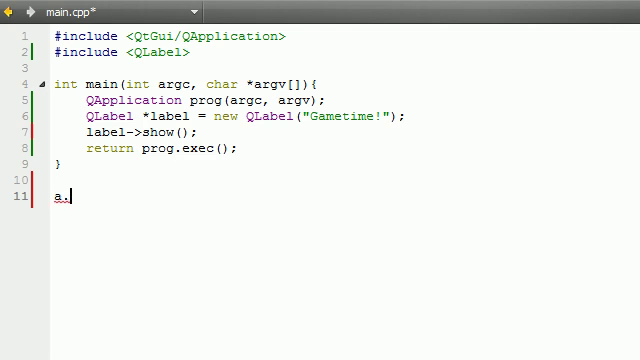
{"action": "type", "text": "tuna.b"}
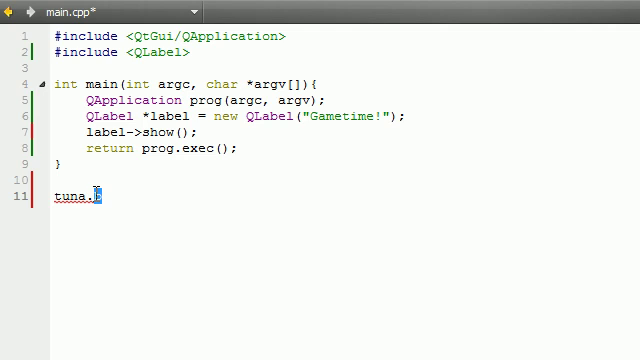
{"action": "mouse_move", "coordinate": [100, 196]}
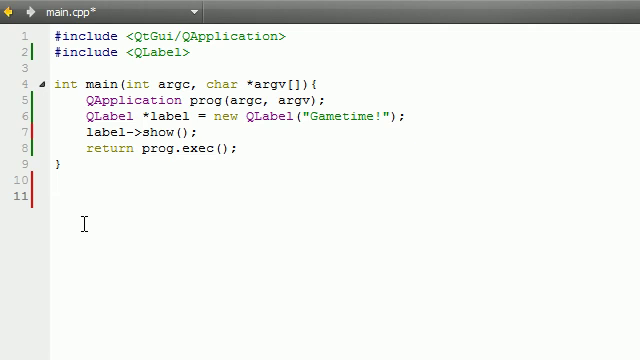
Type a->b, try (*a).b as a comparison, then type 'label' below.
{"action": "type", "text": "a->"}
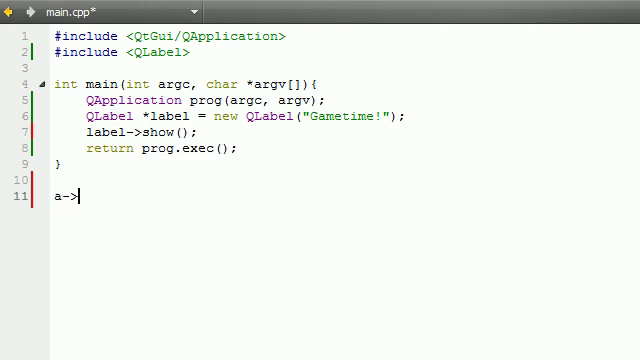
{"action": "type", "text": "b"}
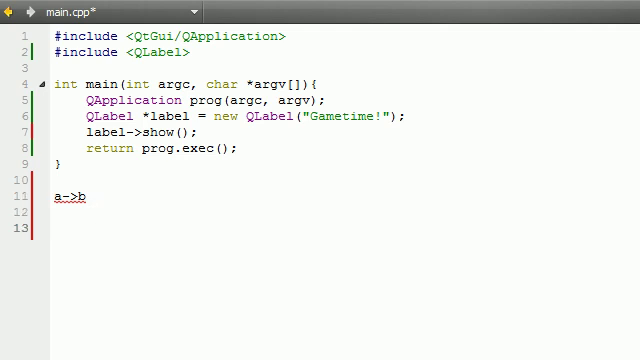
{"action": "type", "text": "()"}
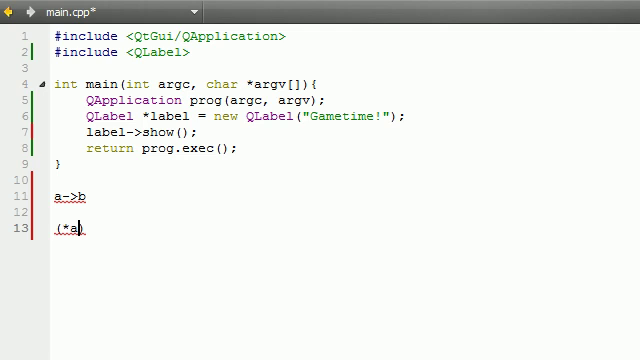
{"action": "type", "text": ".b"}
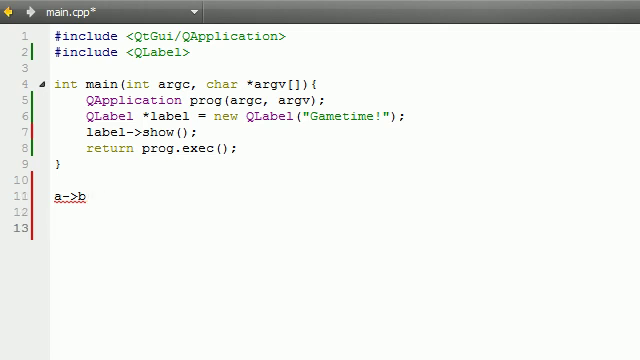
{"action": "type", "text": "label"}
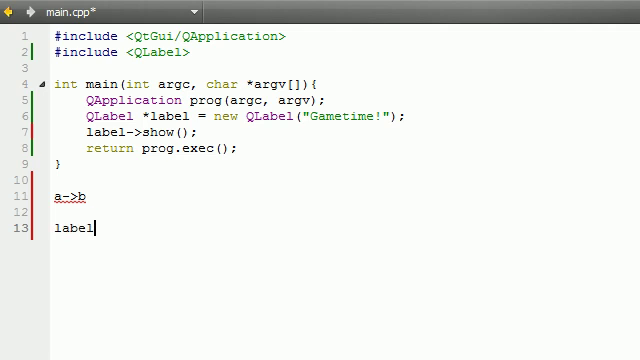
Type label.show(), clear the scratch lines, and select -> in label->show().
{"action": "type", "text": ".show()"}
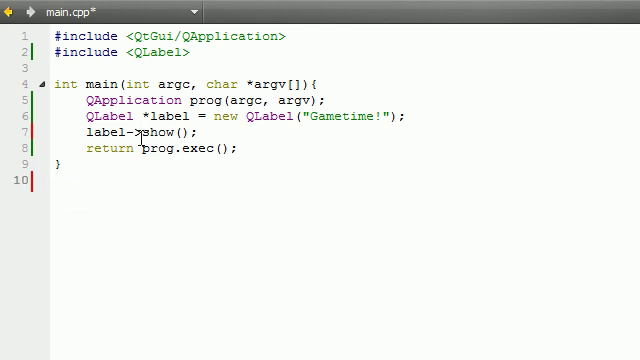
{"action": "double_click", "coordinate": [110, 133]}
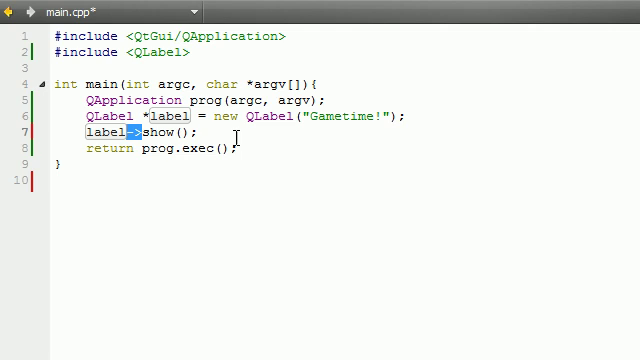